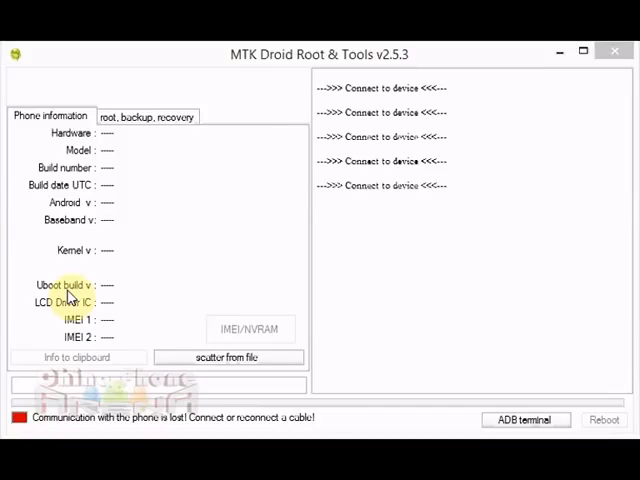
pyautogui.moveTo(162, 185)
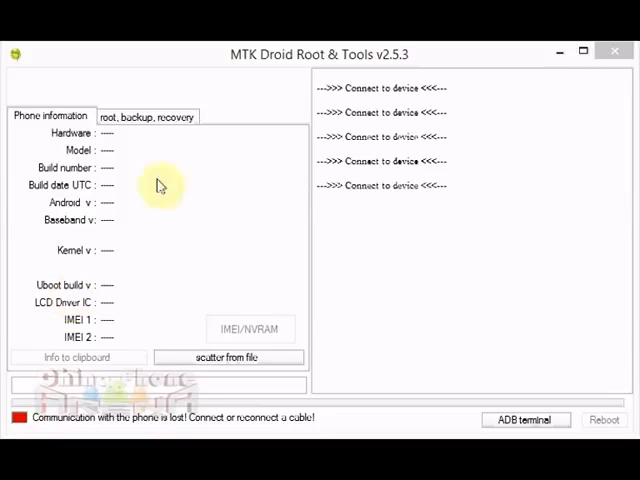
pyautogui.moveTo(265, 219)
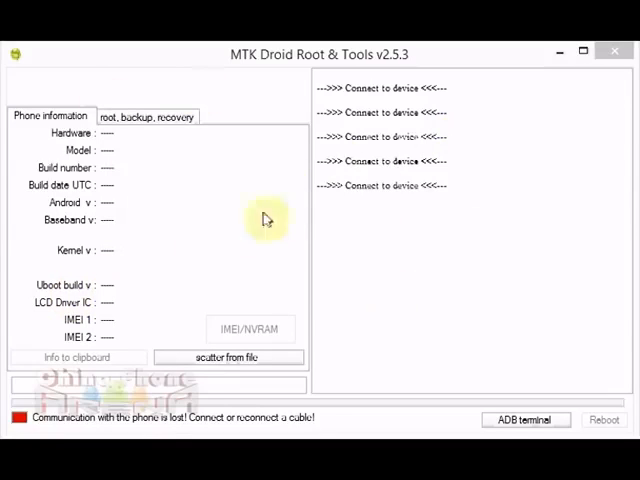
pyautogui.moveTo(369, 193)
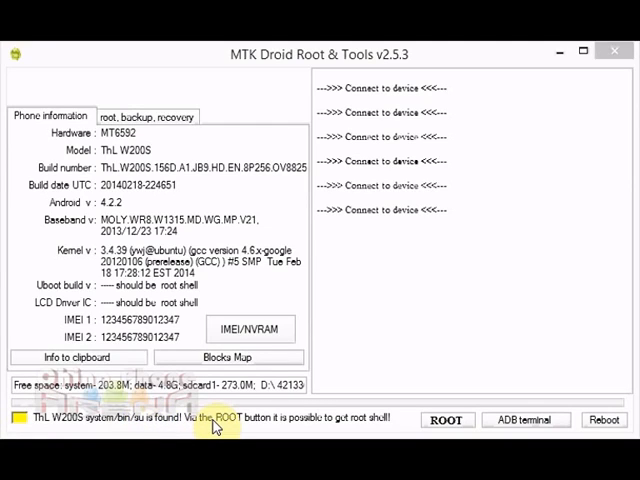
pyautogui.moveTo(408, 381)
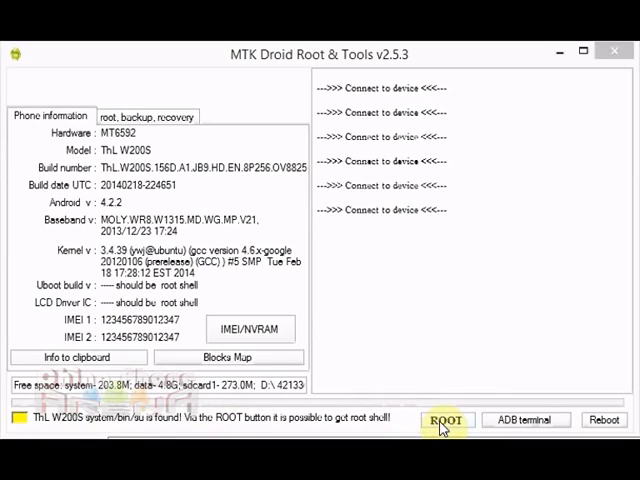
# Request a temporary root shell through the existing SU until the status turns green.
pyautogui.click(446, 419)
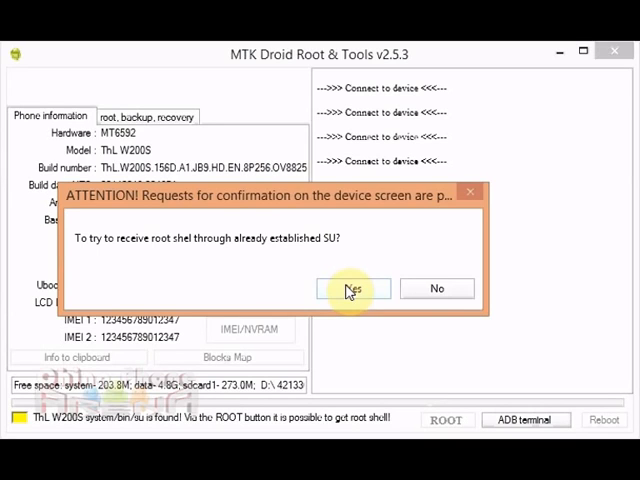
pyautogui.click(355, 288)
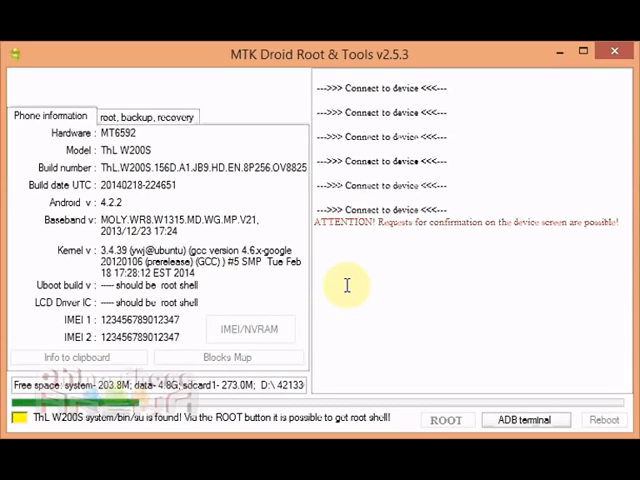
pyautogui.moveTo(195, 358)
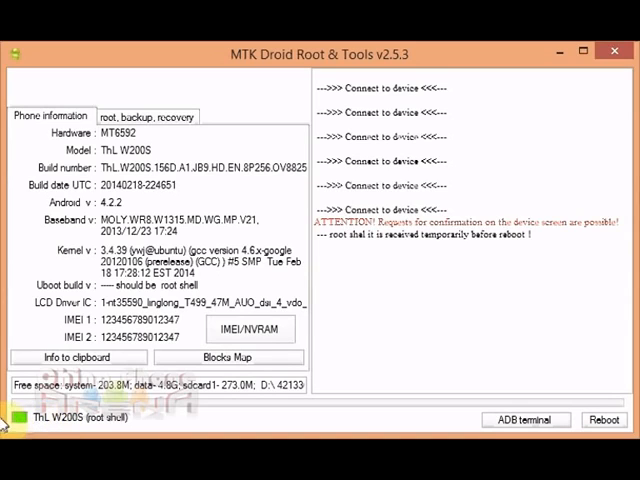
# Back up /dev/nvram and /data/nvram to the BackupNVRAM folder from the IMEI/NVRAM window.
pyautogui.doubleClick(193, 291)
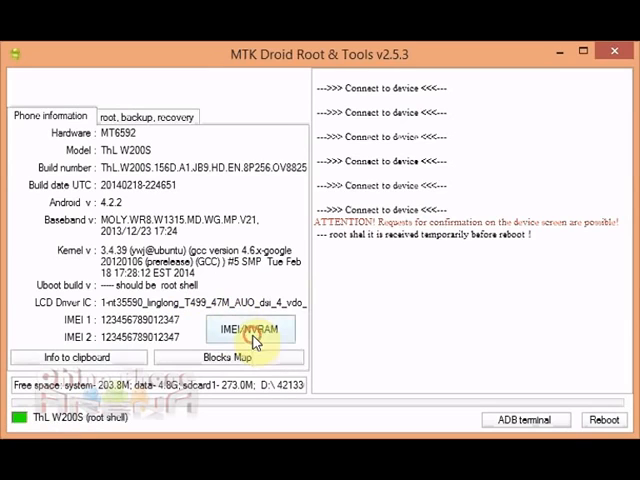
pyautogui.click(250, 329)
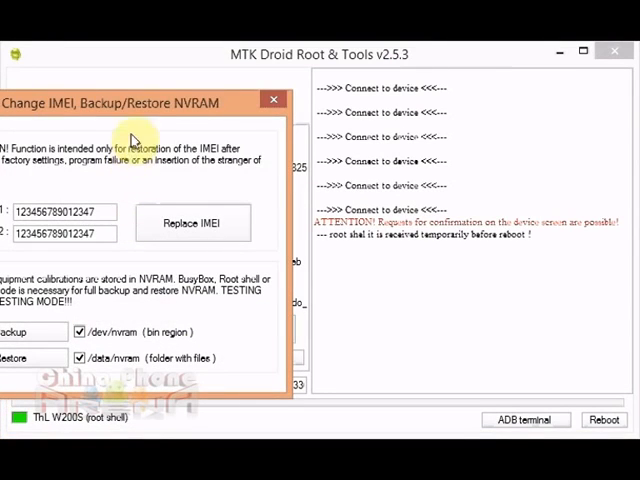
pyautogui.moveTo(155, 120)
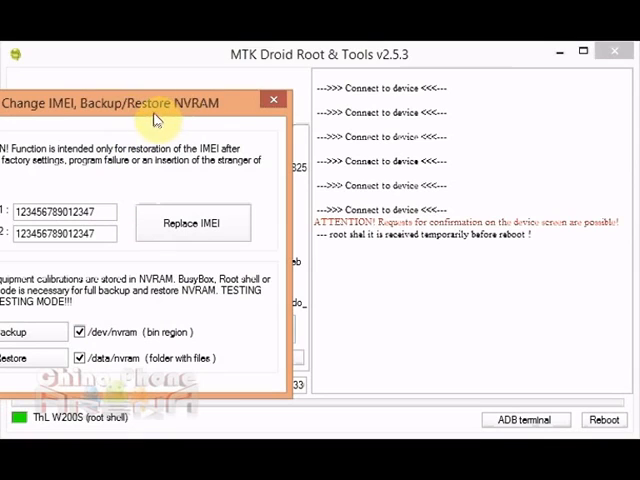
pyautogui.moveTo(113, 112)
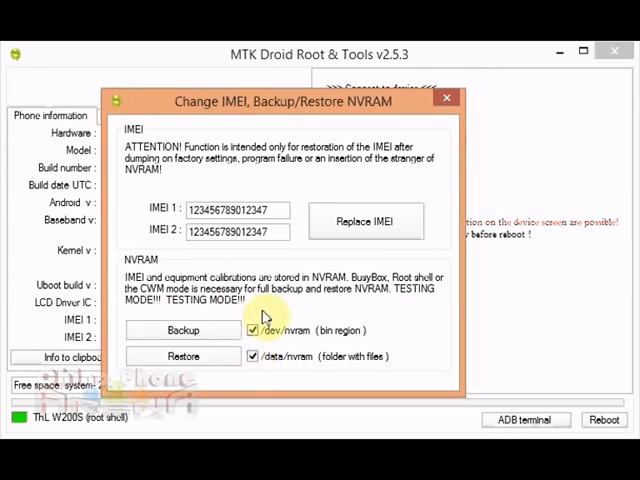
pyautogui.moveTo(326, 340)
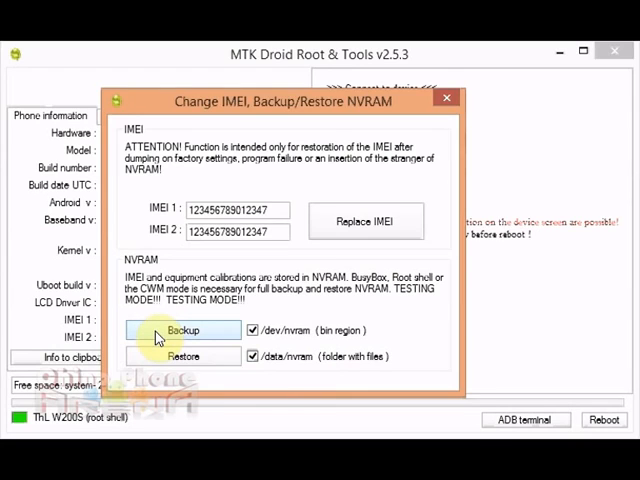
pyautogui.click(182, 330)
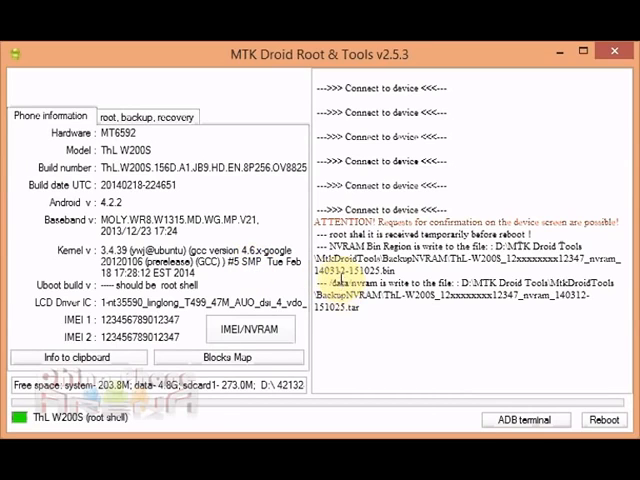
pyautogui.moveTo(230, 302)
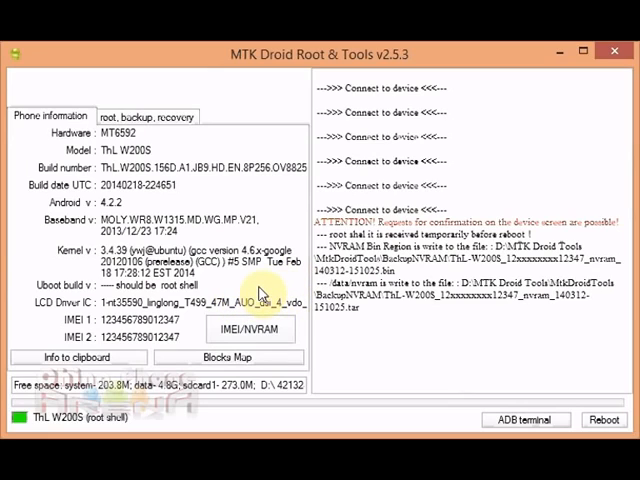
pyautogui.moveTo(252, 300)
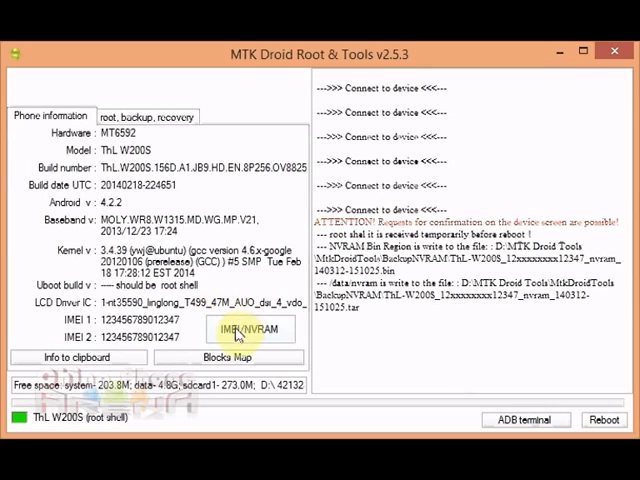
pyautogui.moveTo(234, 330)
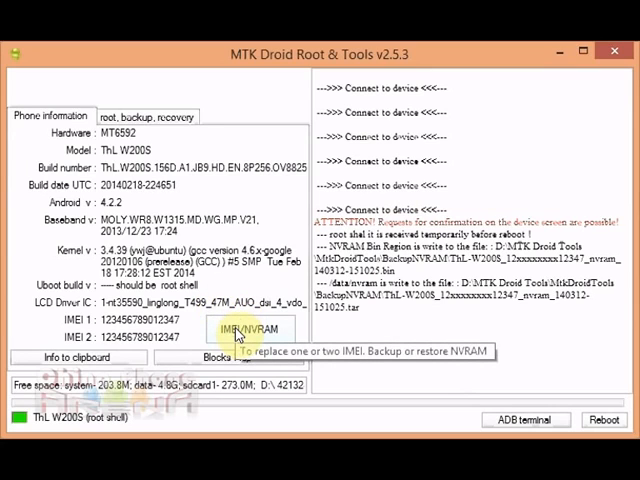
# Start an NVRAM restore so the nvram.bin file chooser appears in BackupNVRAM.
pyautogui.click(236, 329)
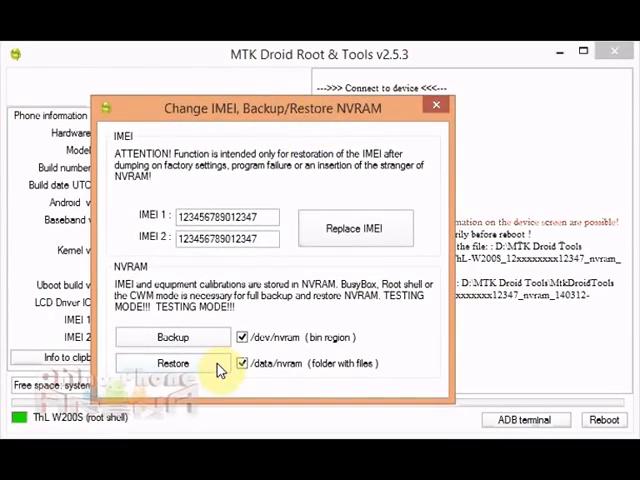
pyautogui.click(173, 363)
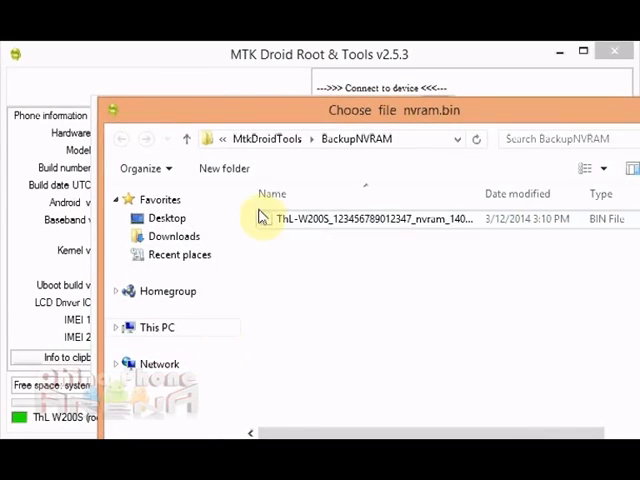
pyautogui.moveTo(360, 217)
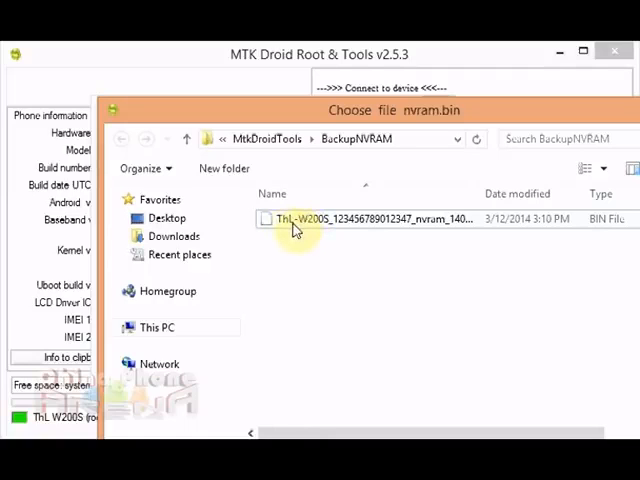
pyautogui.moveTo(363, 227)
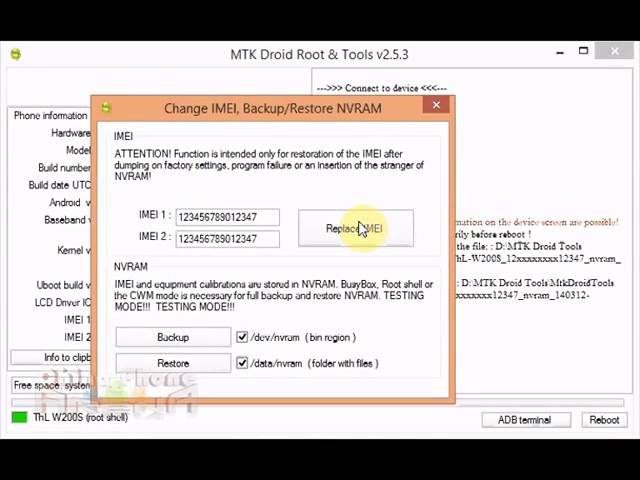
# Restore NVRAM from the ThL-W200S nvram .bin file and its matching .tar file.
pyautogui.click(172, 362)
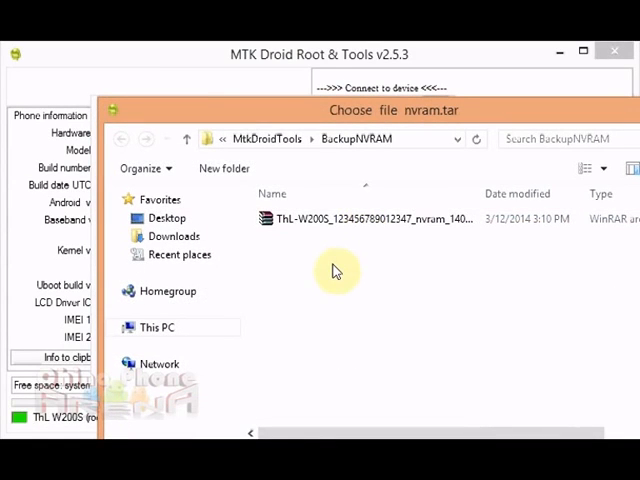
pyautogui.moveTo(483, 194)
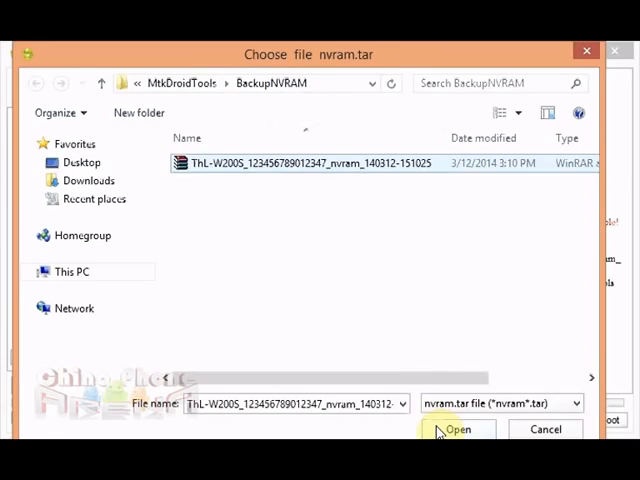
pyautogui.click(456, 429)
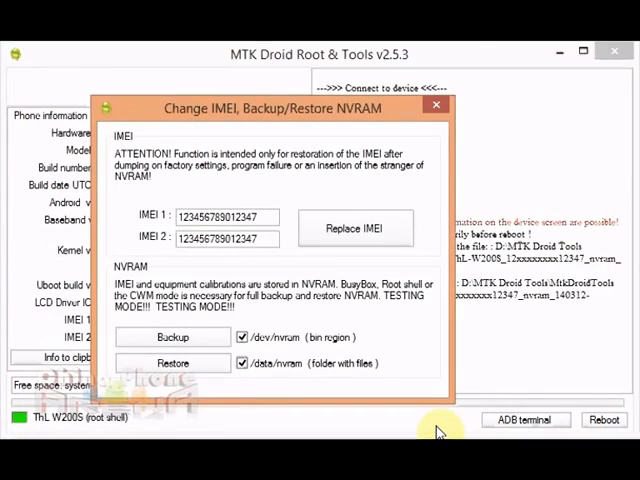